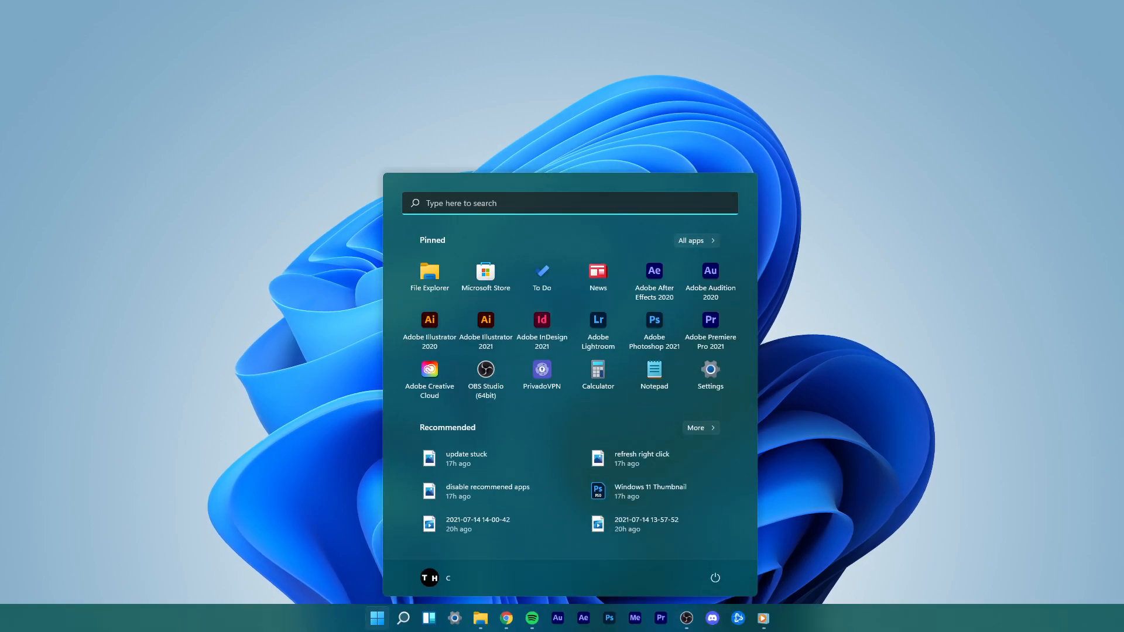
Search the Start menu for "mouse settings" and open the Mouse settings page.
{"action": "type", "text": "mouse settings"}
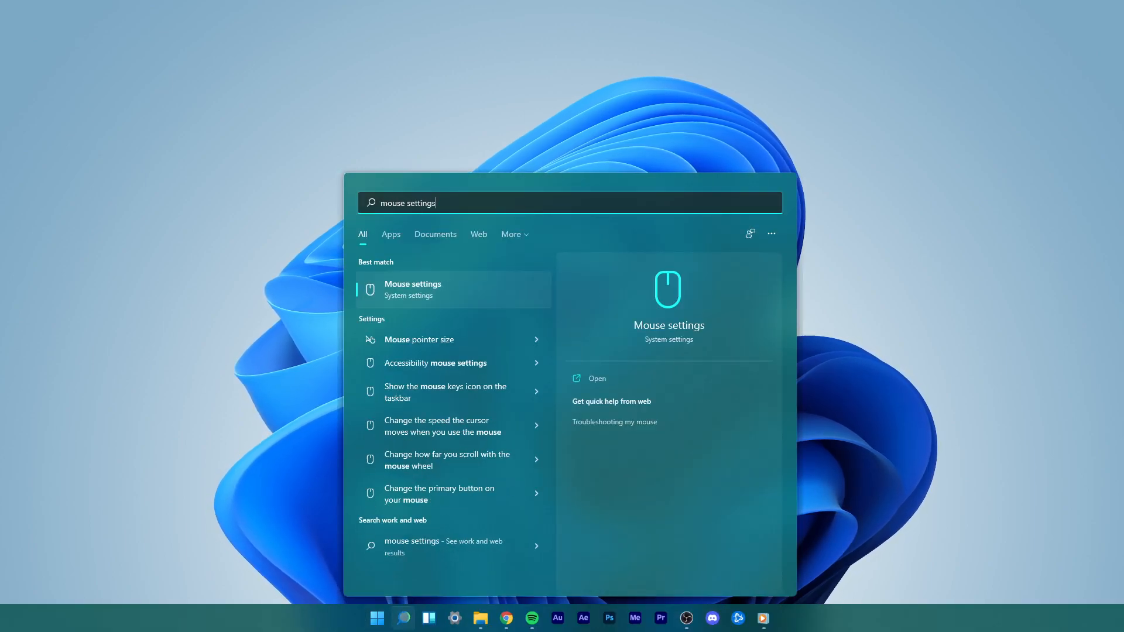
{"action": "left_click", "coordinate": [412, 289]}
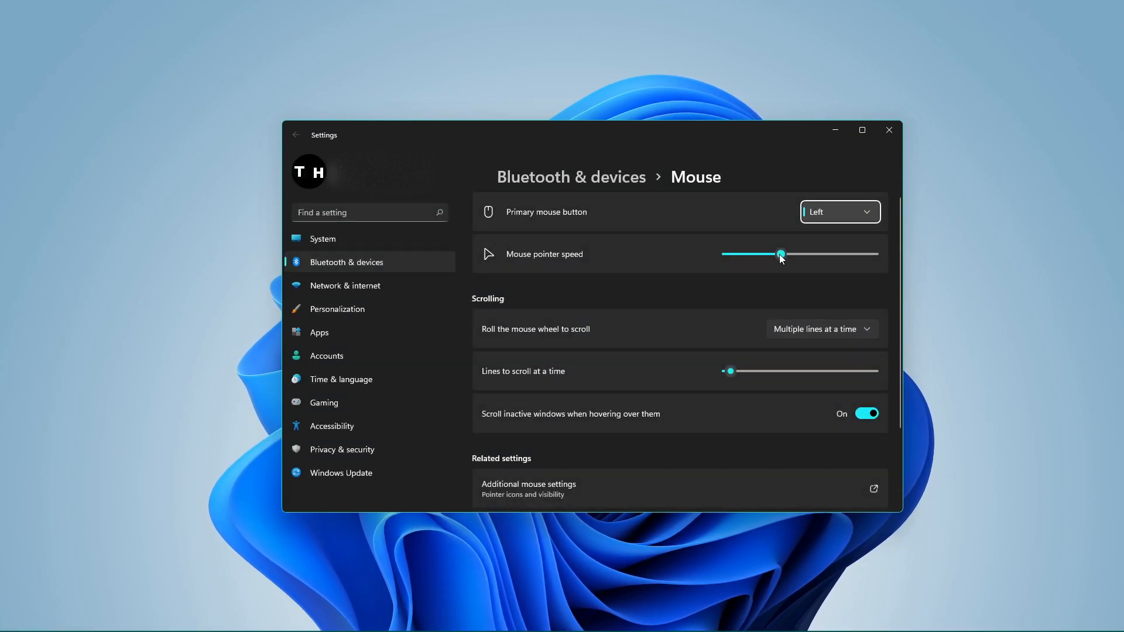
{"action": "left_click_drag", "start_coordinate": [781, 255], "coordinate": [865, 255]}
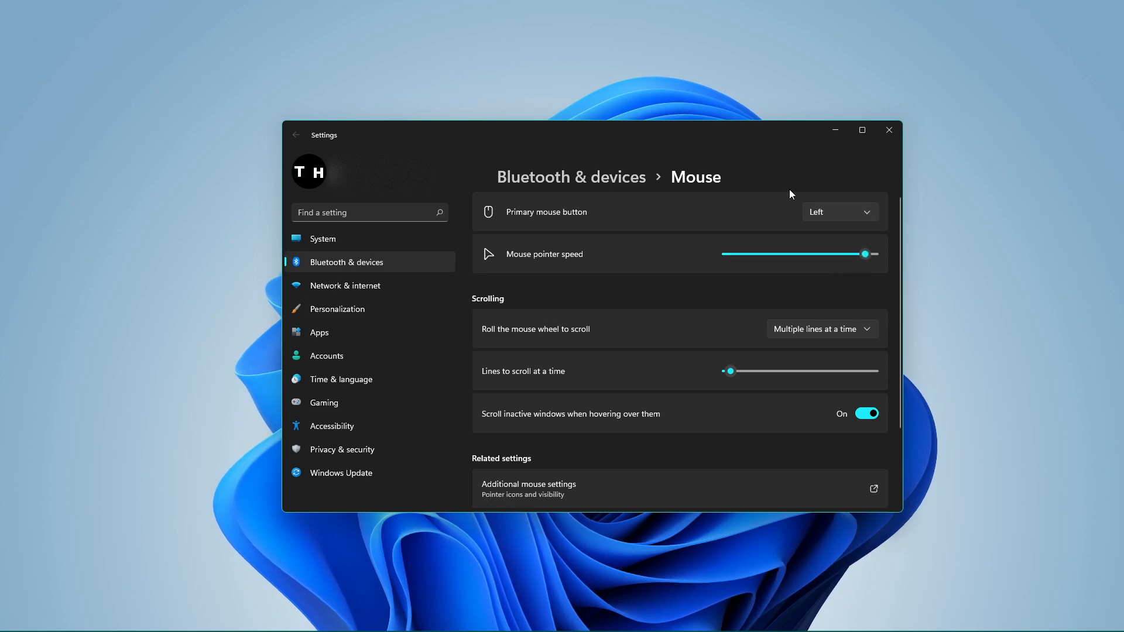
{"action": "left_click_drag", "start_coordinate": [865, 254], "coordinate": [771, 254]}
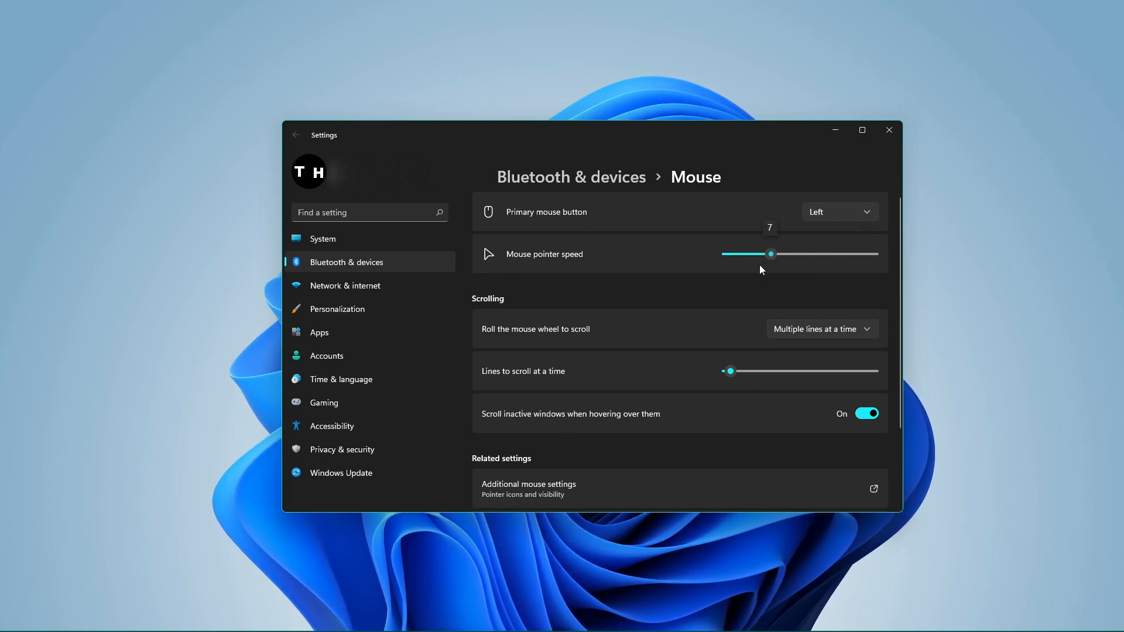
{"action": "left_click_drag", "start_coordinate": [771, 253], "coordinate": [728, 253]}
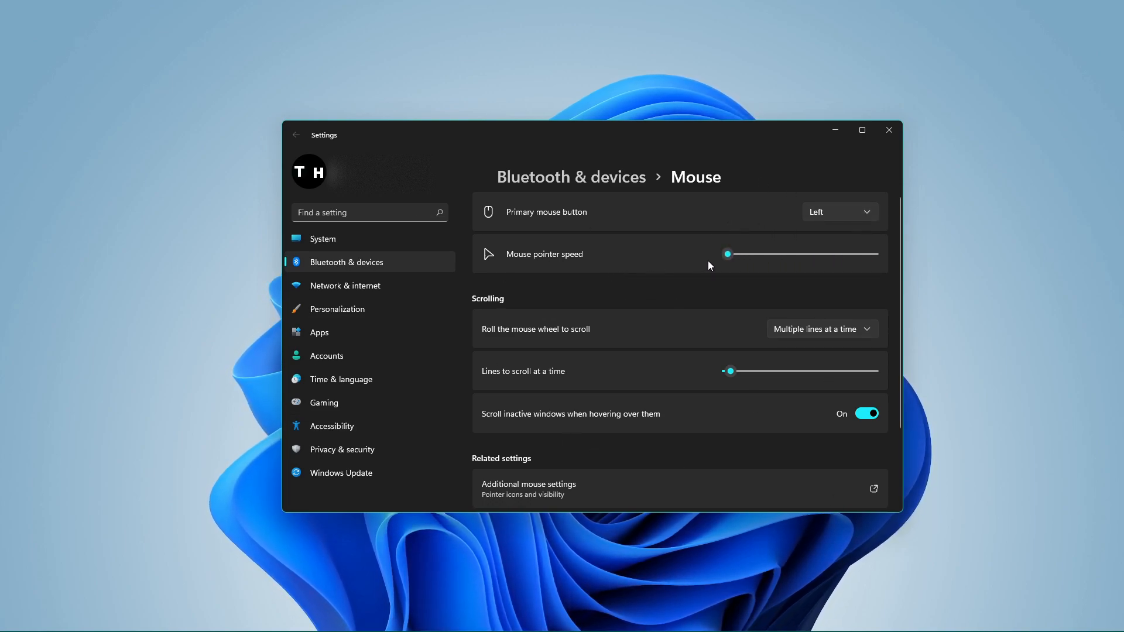
{"action": "left_click_drag", "start_coordinate": [727, 253], "coordinate": [830, 253]}
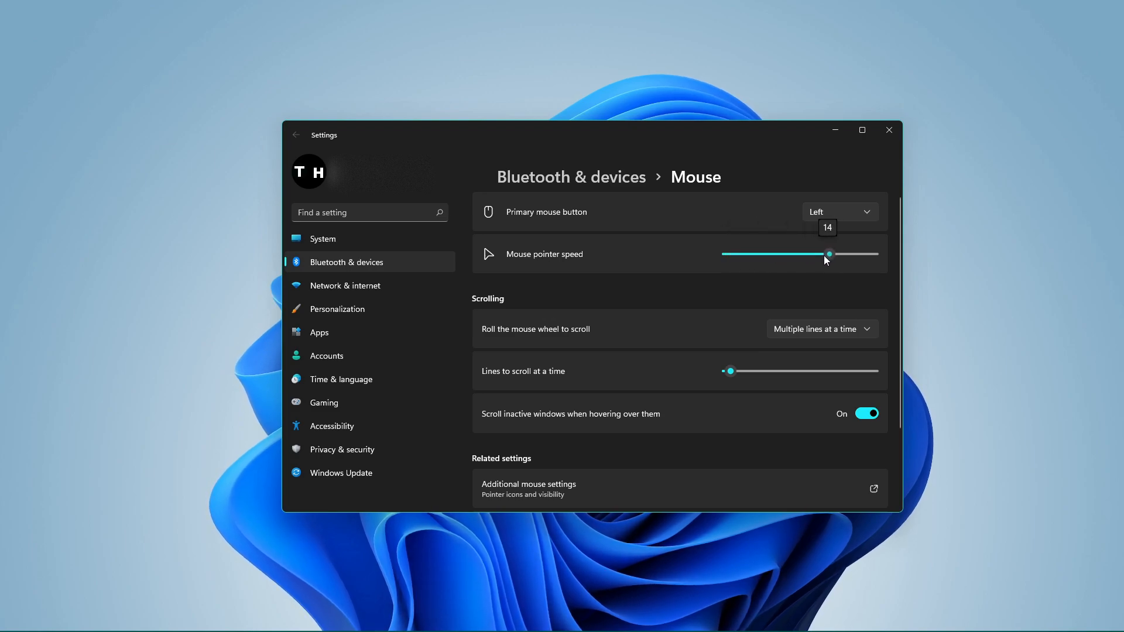
{"action": "left_click_drag", "start_coordinate": [829, 253], "coordinate": [782, 254]}
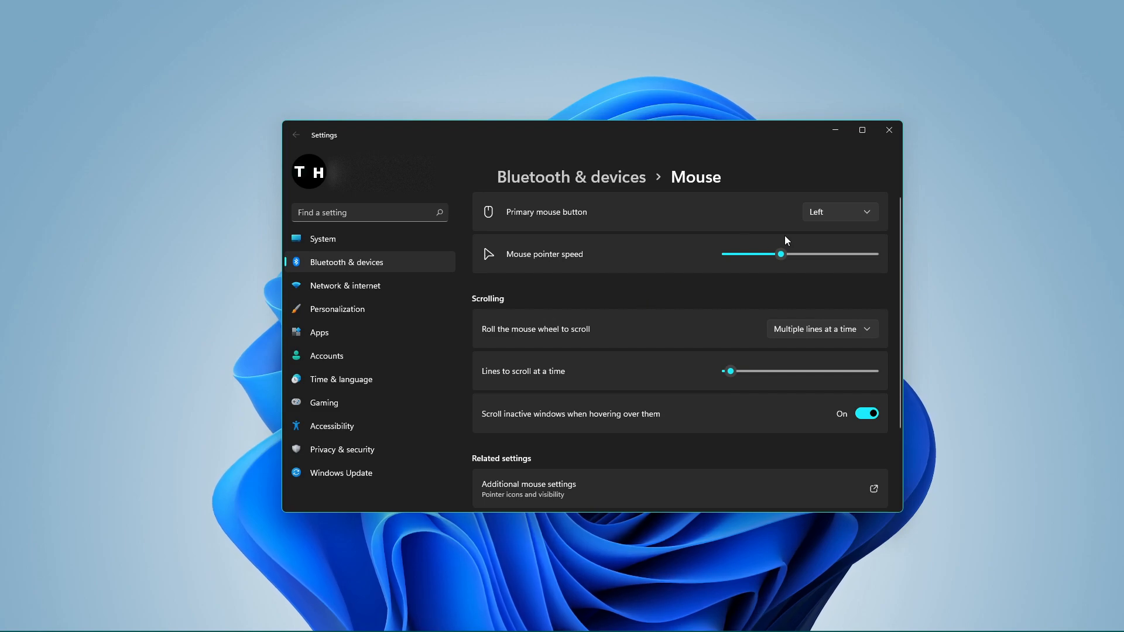
{"action": "mouse_move", "coordinate": [904, 204]}
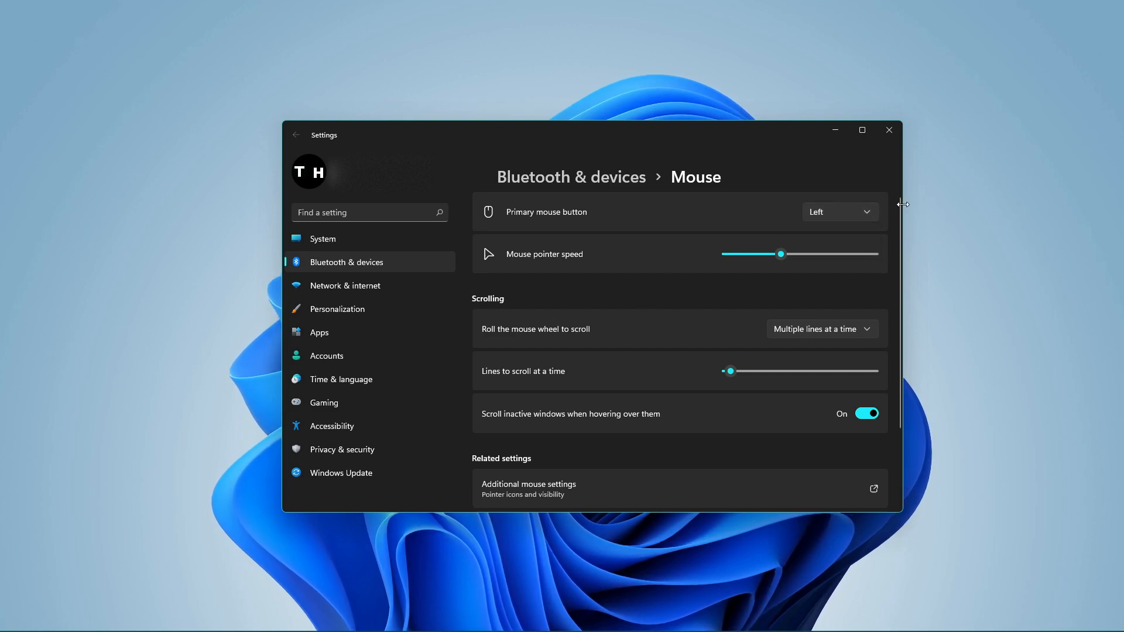
Scroll down the Mouse page to the Related settings section.
{"action": "scroll", "scroll_direction": "down", "scroll_amount": 3}
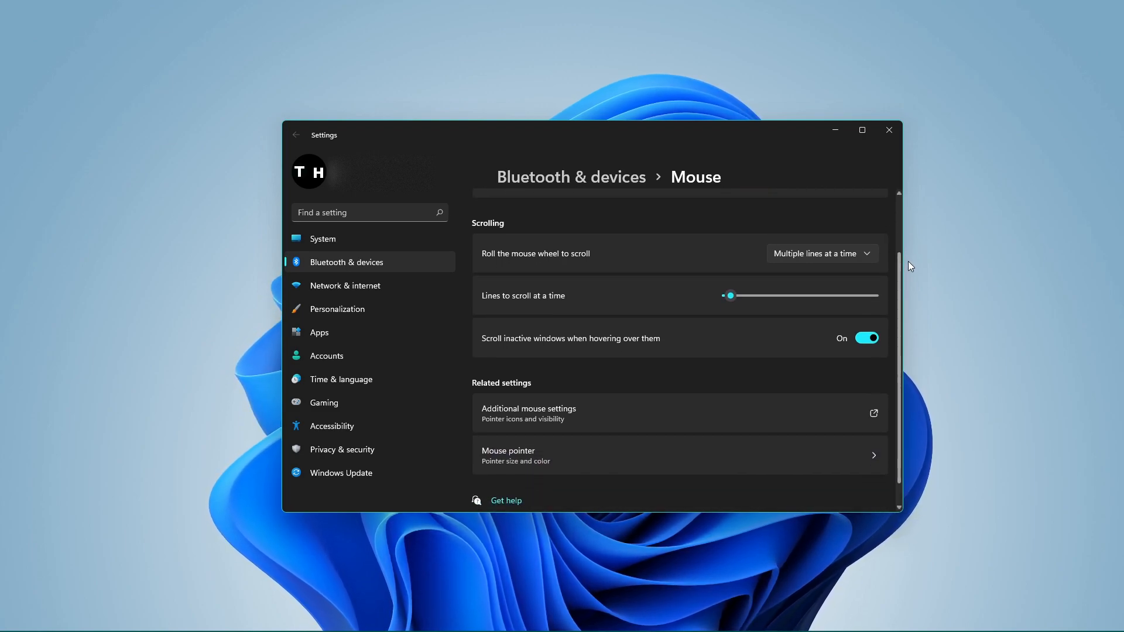
{"action": "scroll", "scroll_direction": "down", "scroll_amount": 3}
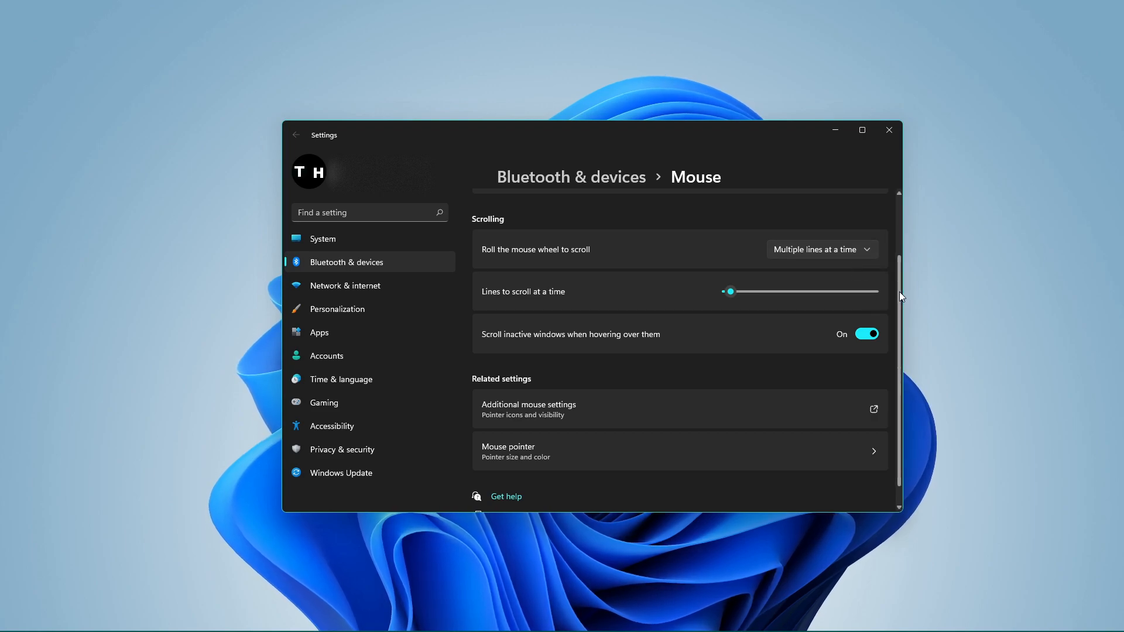
{"action": "scroll", "scroll_direction": "down", "scroll_amount": 3}
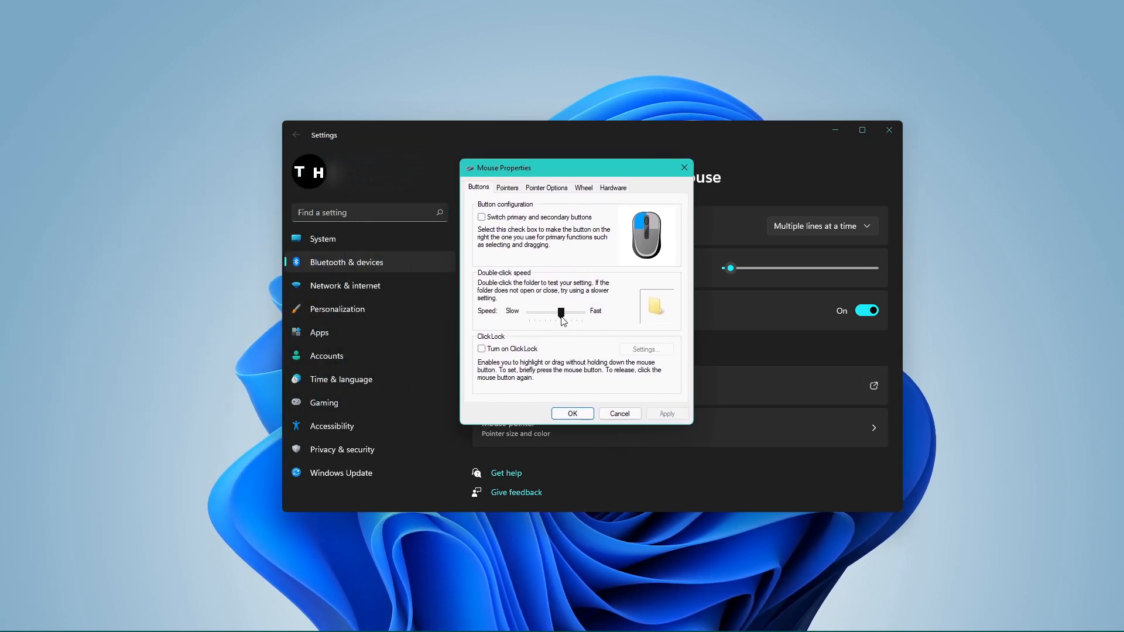
Review the Pointers tab's pointer scheme and the next Mouse Properties tab.
{"action": "left_click", "coordinate": [505, 187]}
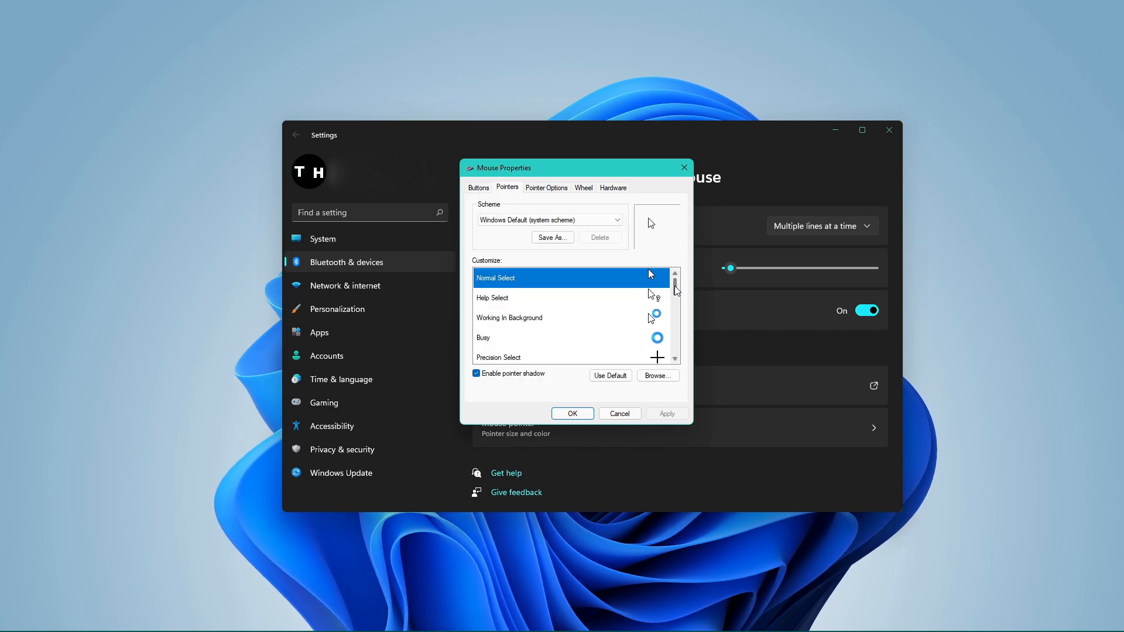
{"action": "left_click", "coordinate": [546, 187]}
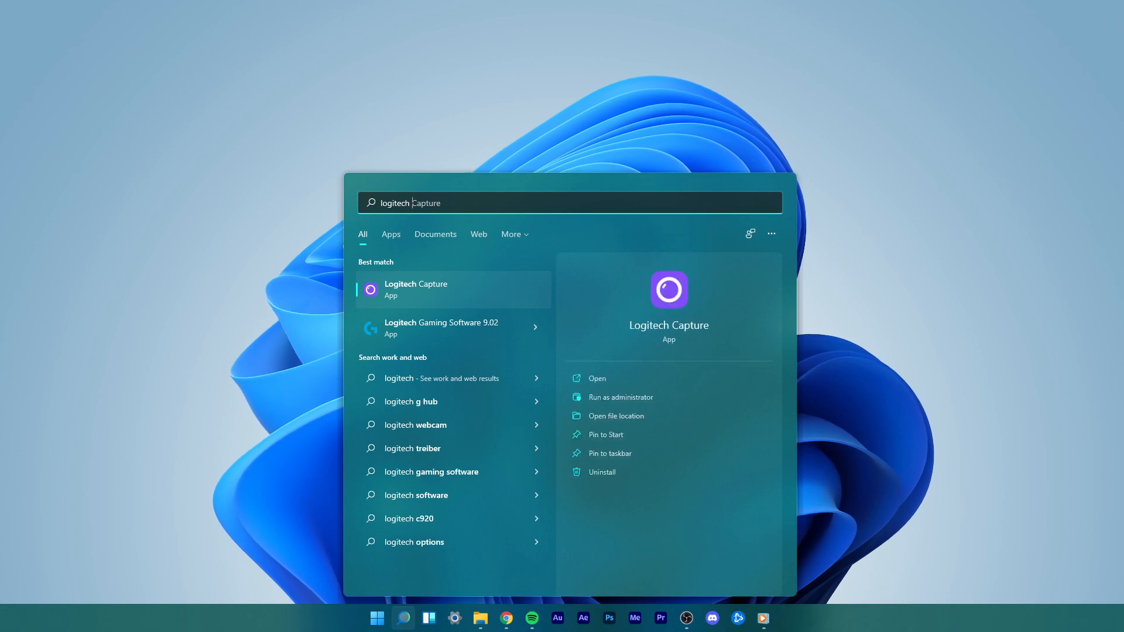
Search for "logitech gaming software 9.02" and launch the Logitech Gaming Software 9.02 app.
{"action": "type", "text": "logitech gaming software 9.02"}
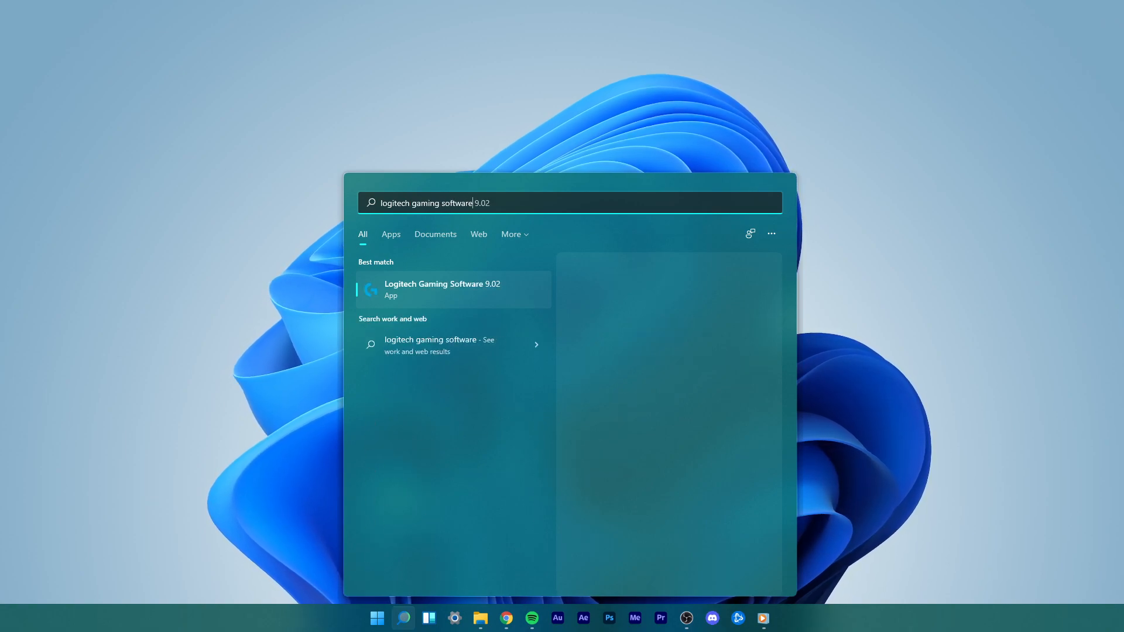
{"action": "left_click", "coordinate": [441, 289]}
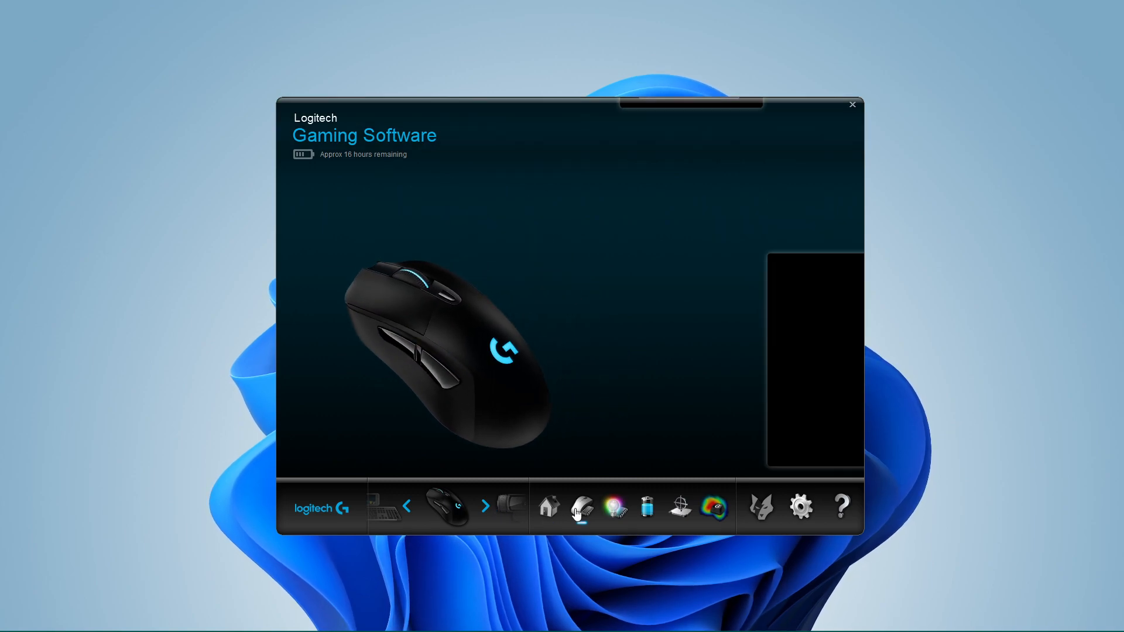
Show the mouse's pointer settings with DPI Sensitivity Levels and Report Rate.
{"action": "left_click", "coordinate": [582, 507]}
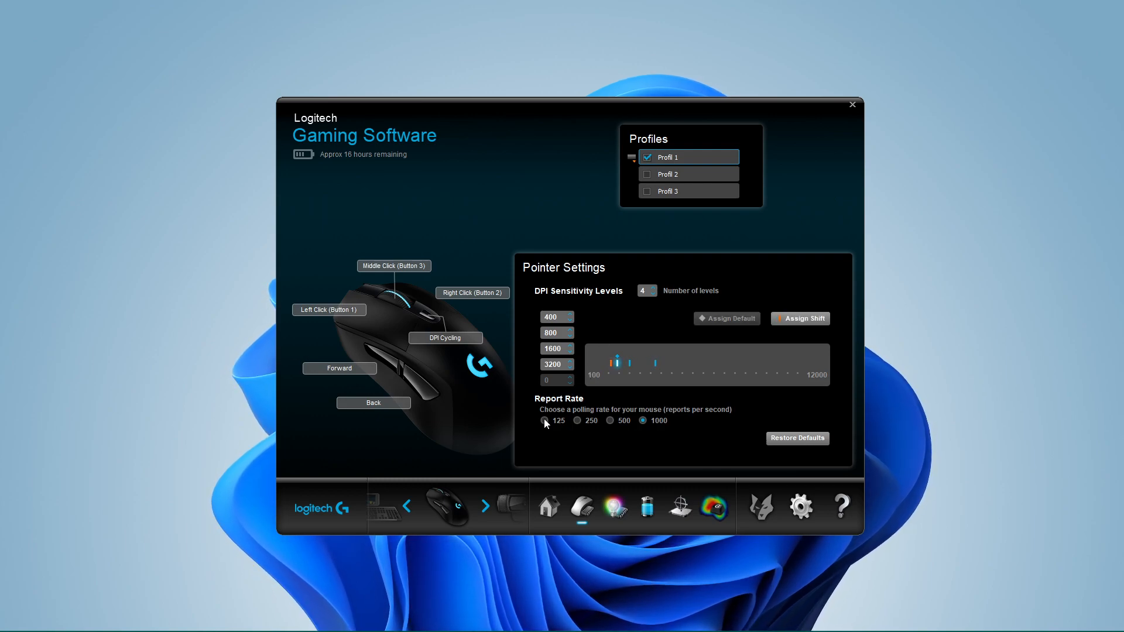
{"action": "mouse_move", "coordinate": [610, 423]}
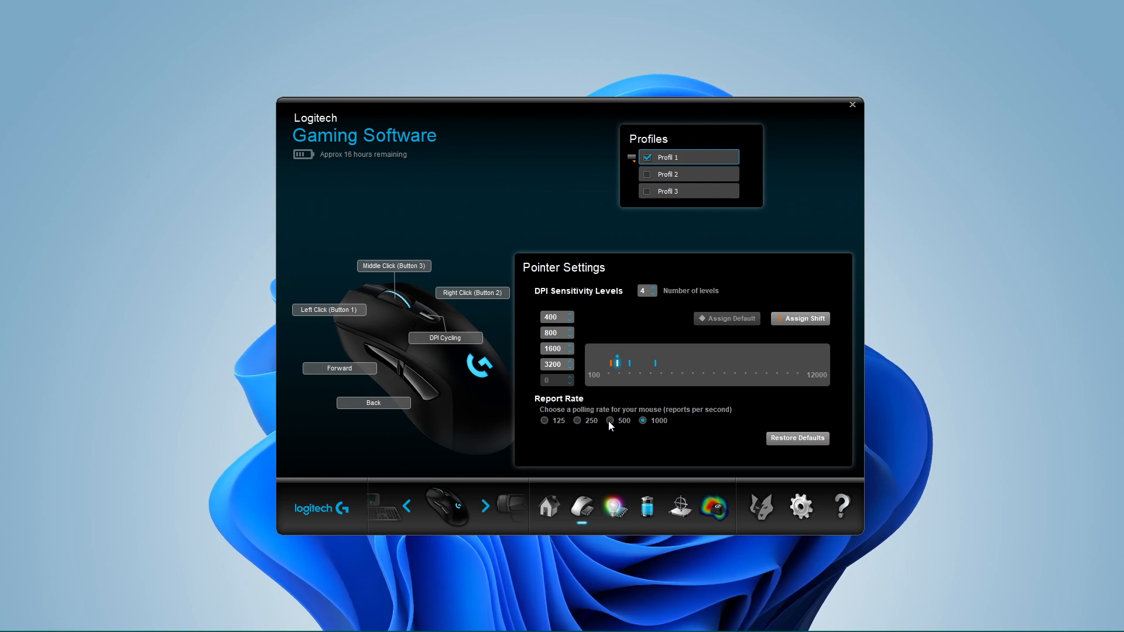